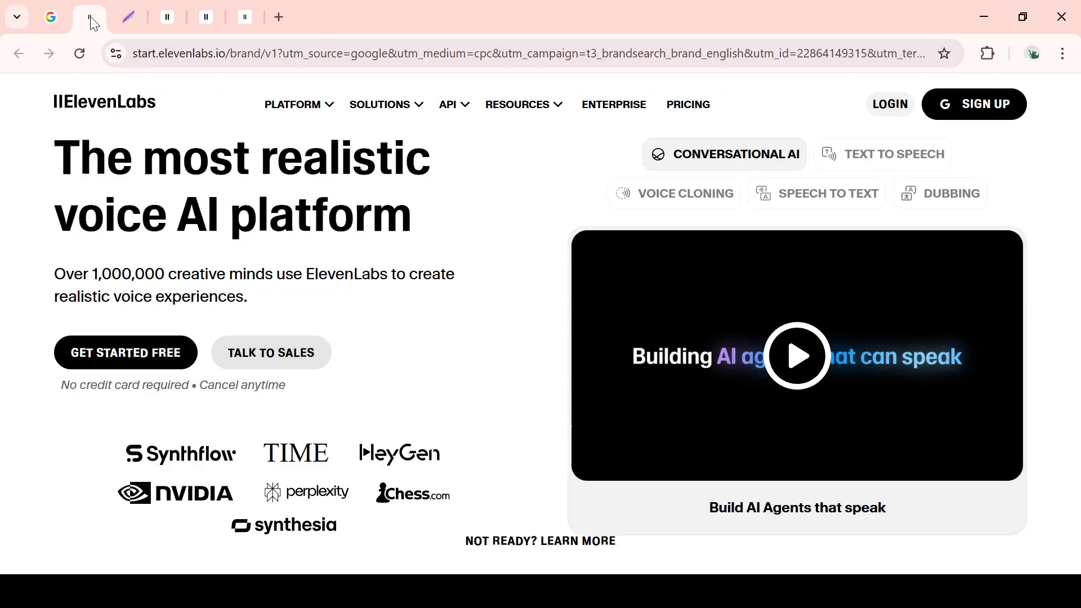
{"action": "mouse_move", "coordinate": [867, 145]}
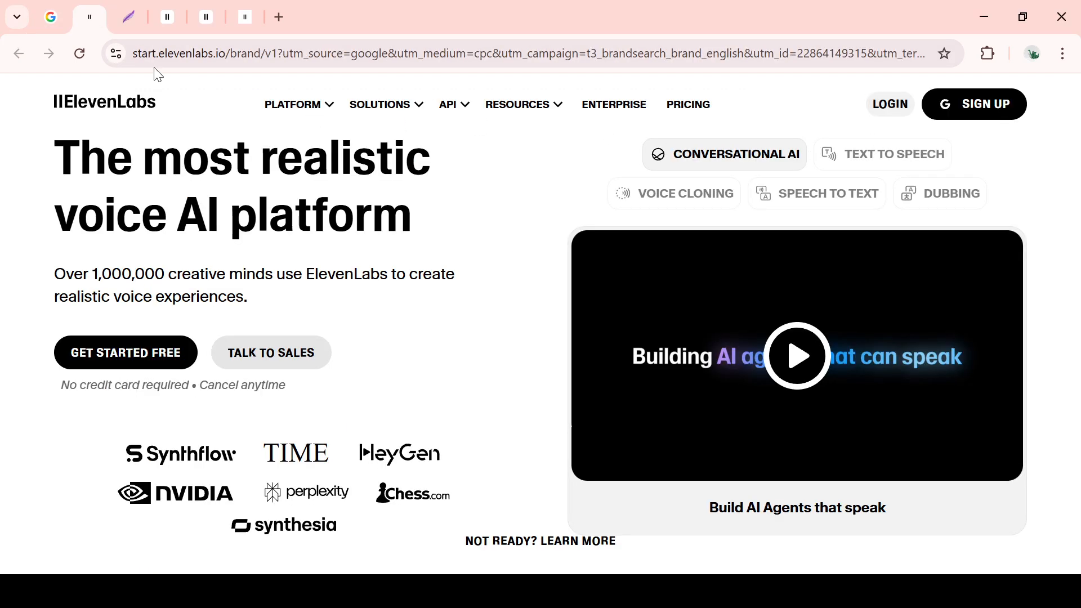
Subscribe to the Creator plan and keep monthly billing, reaching Stripe checkout at $11.00.
{"action": "left_click", "coordinate": [129, 17]}
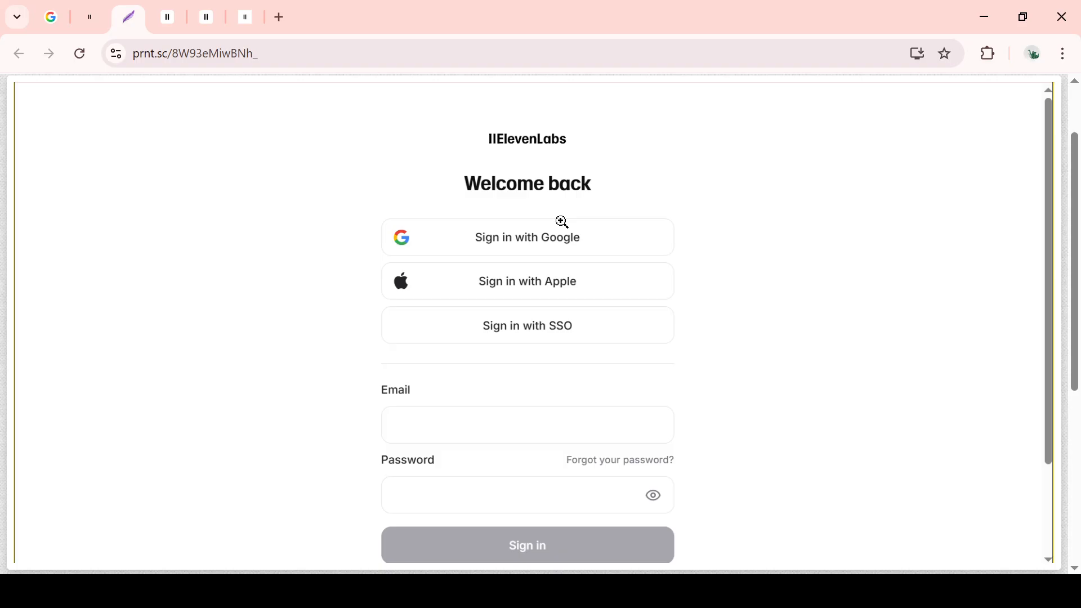
{"action": "mouse_move", "coordinate": [209, 81]}
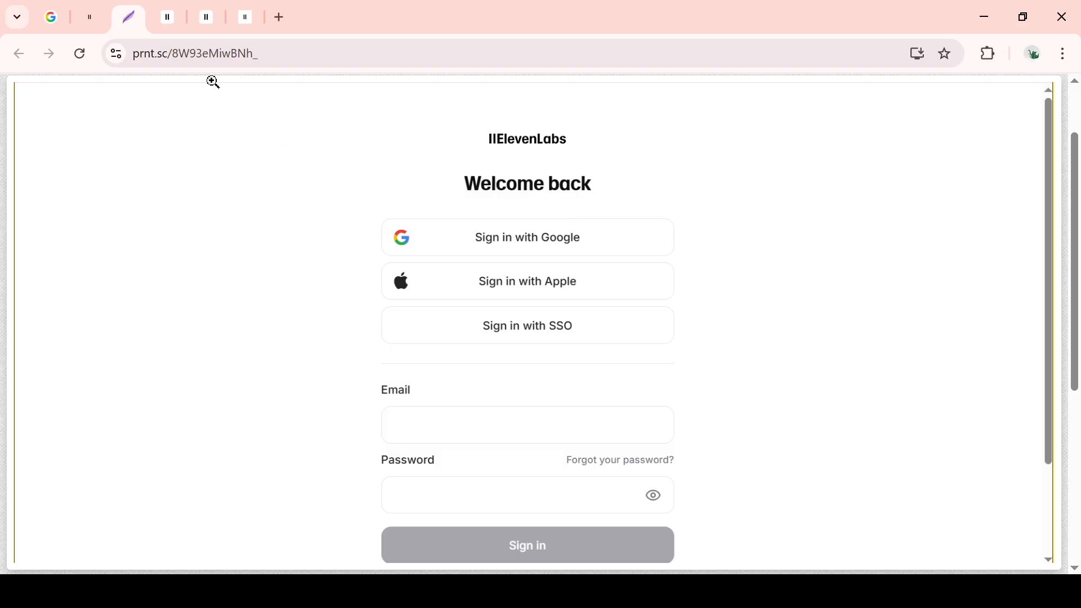
{"action": "mouse_move", "coordinate": [160, 236]}
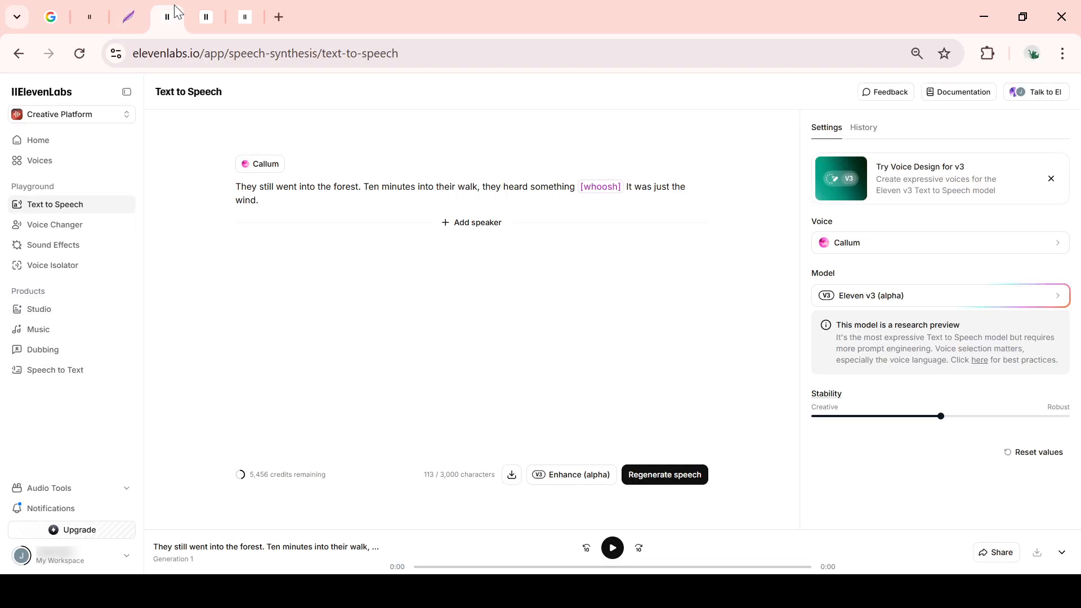
{"action": "mouse_move", "coordinate": [230, 77]}
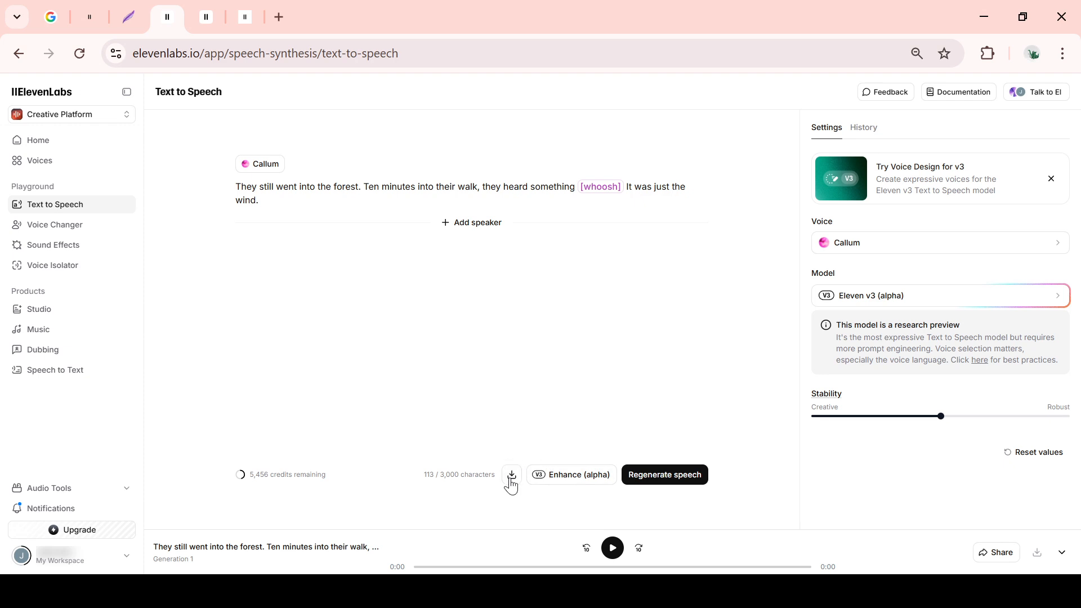
{"action": "mouse_move", "coordinate": [512, 475]}
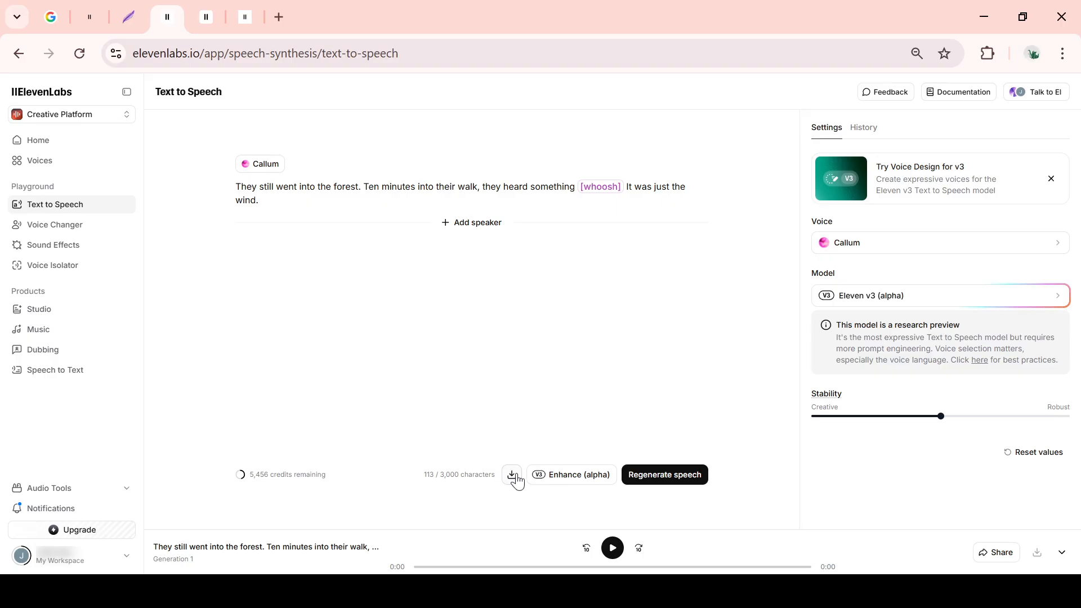
{"action": "mouse_move", "coordinate": [511, 474]}
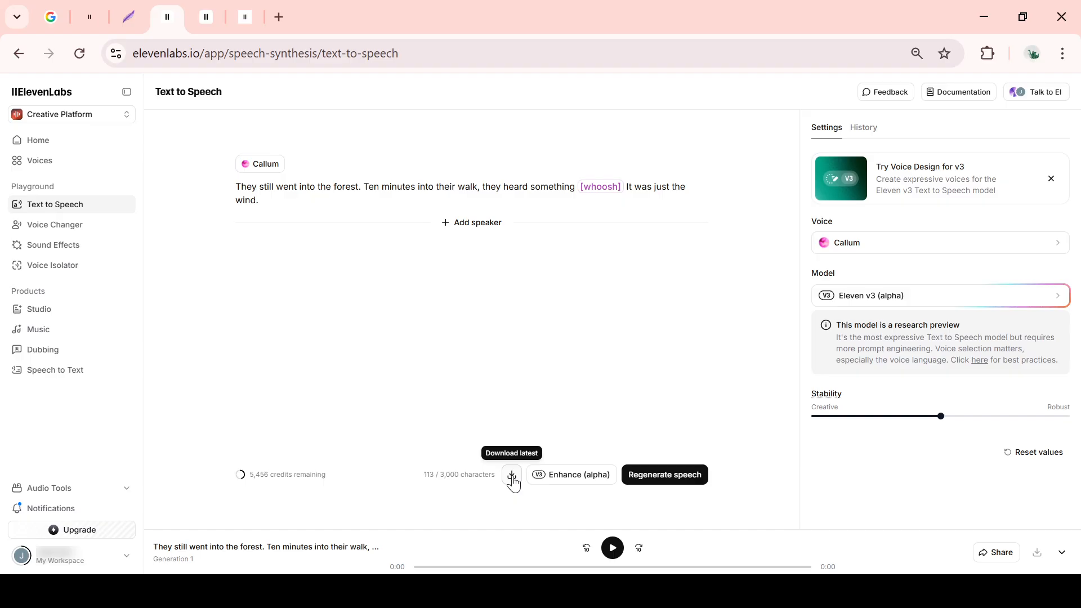
{"action": "mouse_move", "coordinate": [405, 509]}
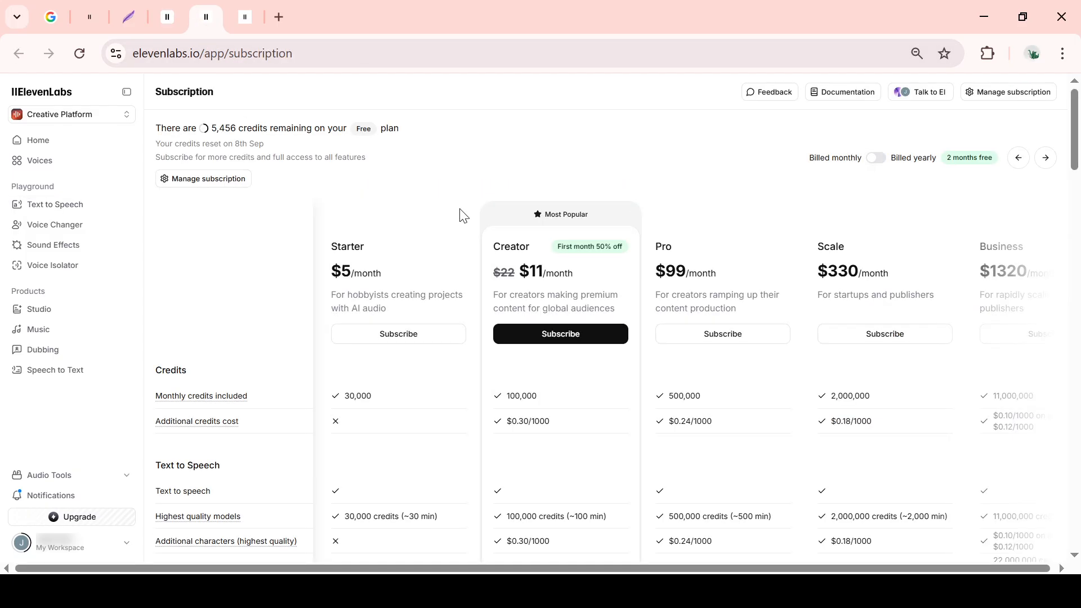
{"action": "mouse_move", "coordinate": [793, 153]}
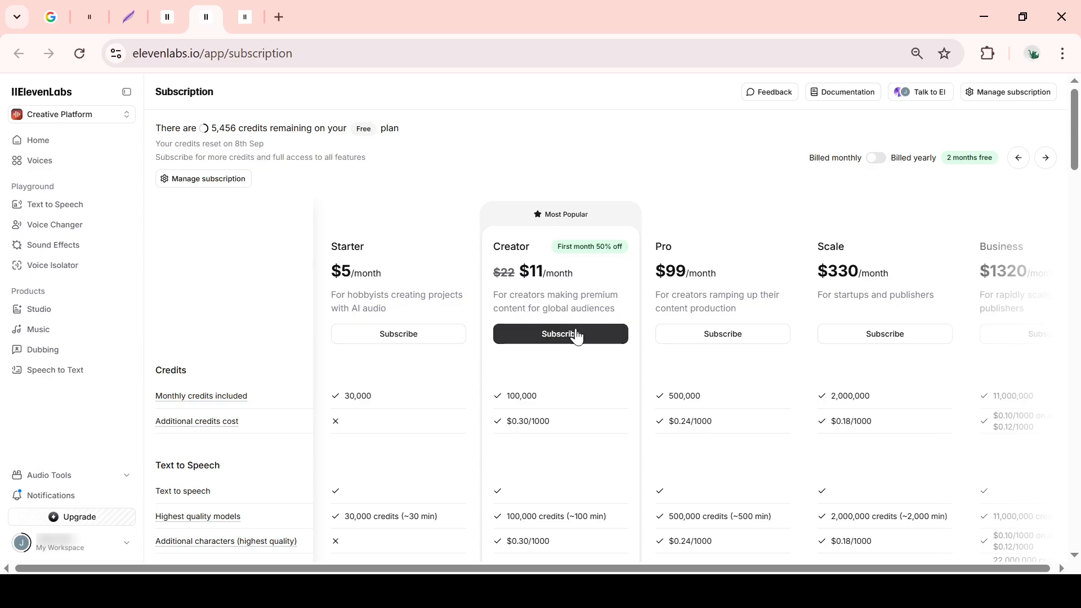
{"action": "left_click", "coordinate": [561, 334]}
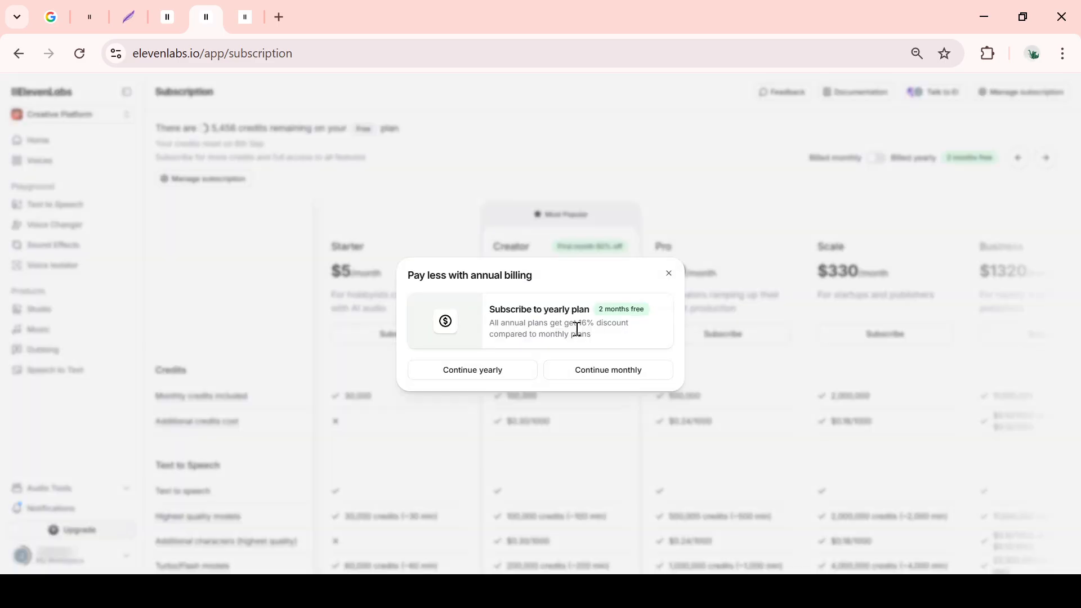
{"action": "mouse_move", "coordinate": [424, 392]}
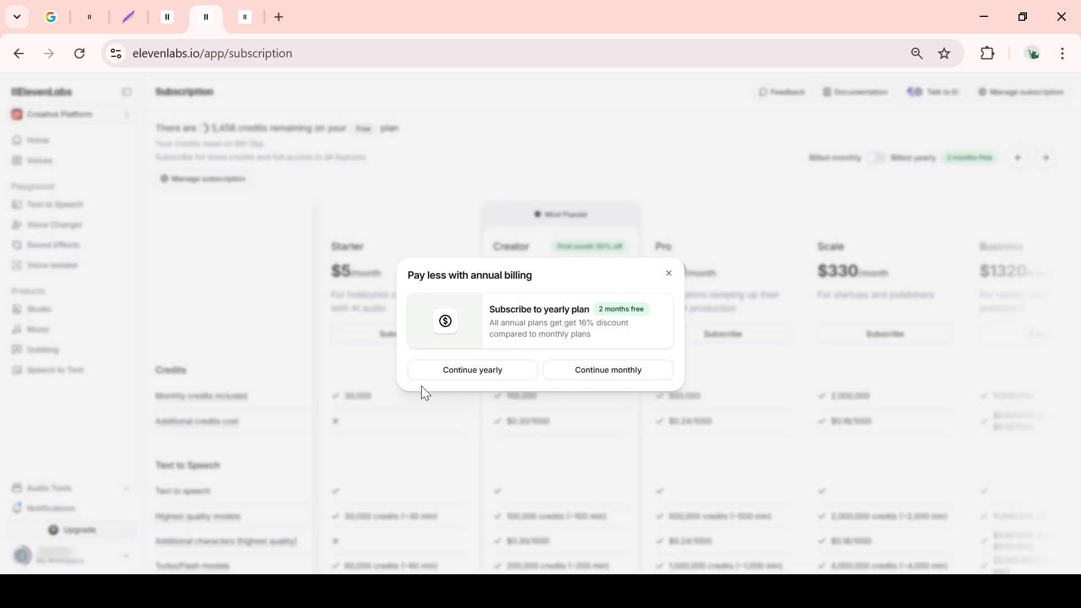
{"action": "mouse_move", "coordinate": [624, 375]}
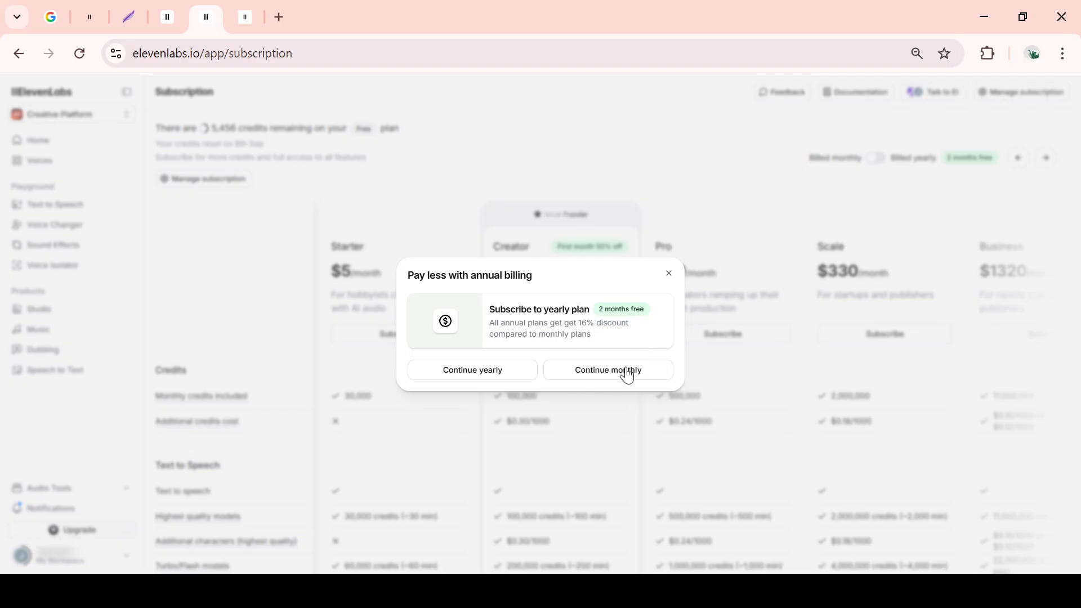
{"action": "left_click", "coordinate": [608, 370]}
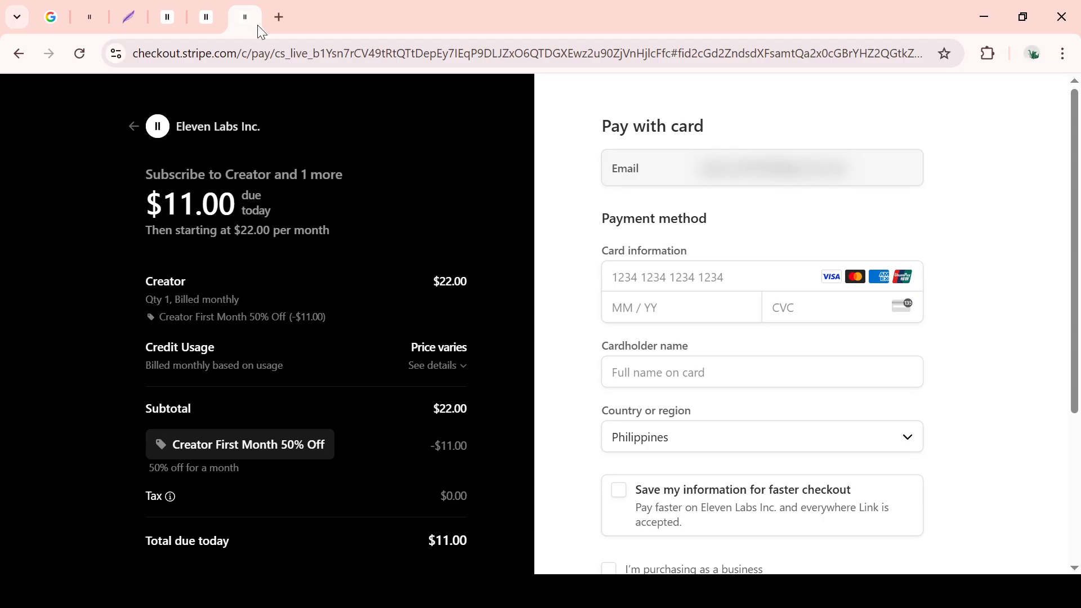
{"action": "mouse_move", "coordinate": [277, 40]}
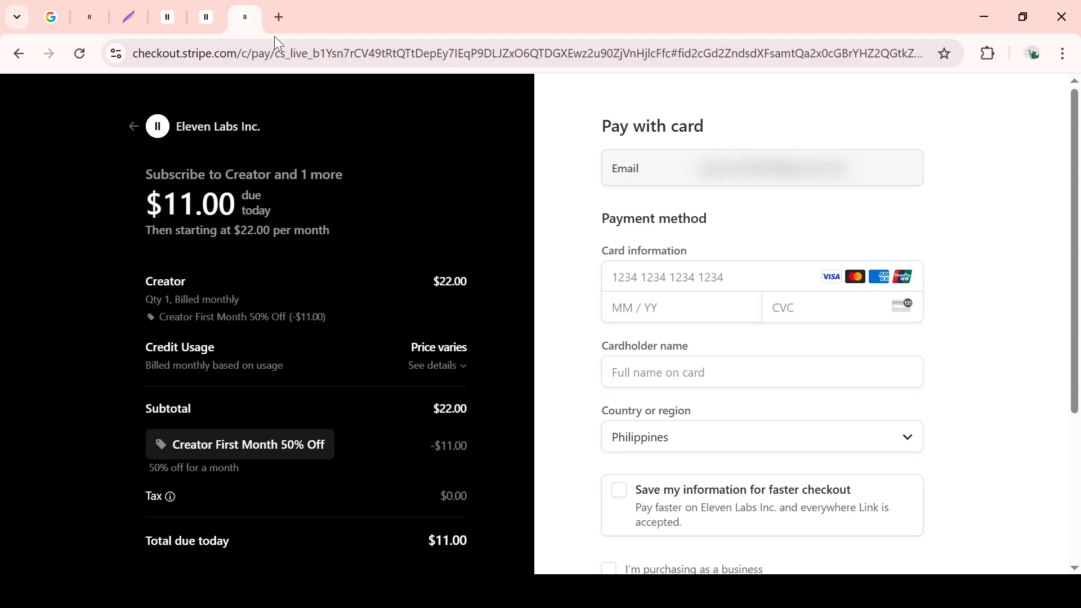